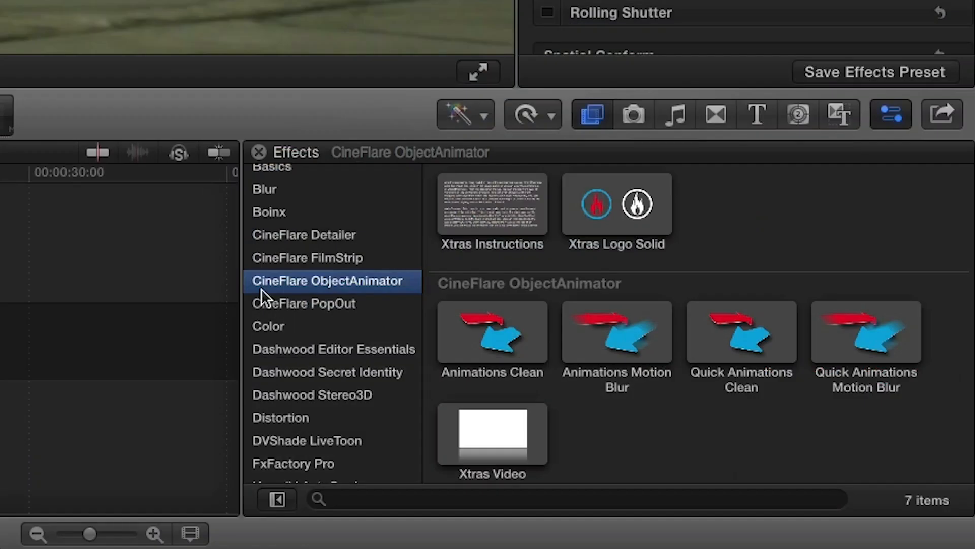
{"action": "mouse_move", "coordinate": [412, 296]}
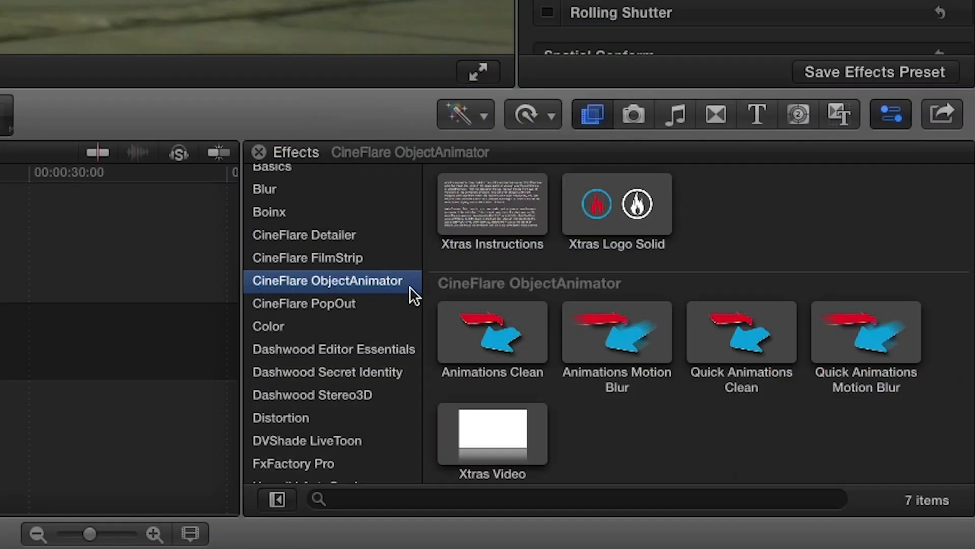
{"action": "mouse_move", "coordinate": [538, 268]}
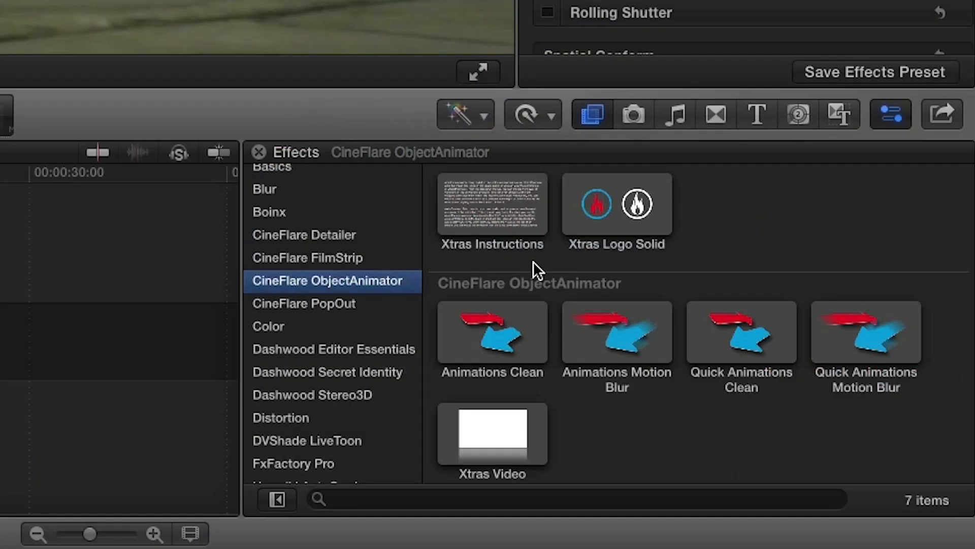
Browse the CineFlare ObjectAnimator title animations such as Basic In and Fling Out.
{"action": "left_click", "coordinate": [756, 114]}
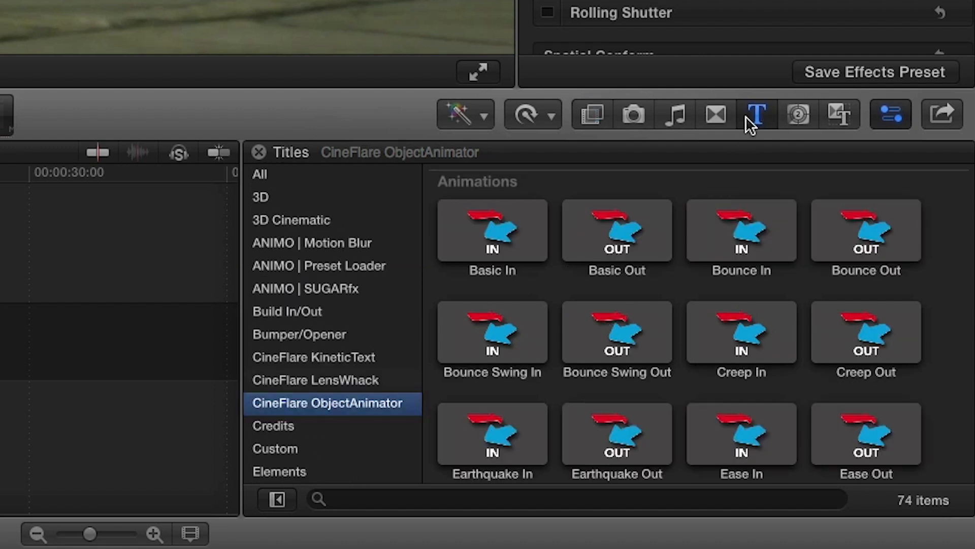
{"action": "scroll", "scroll_direction": "down", "scroll_amount": 3}
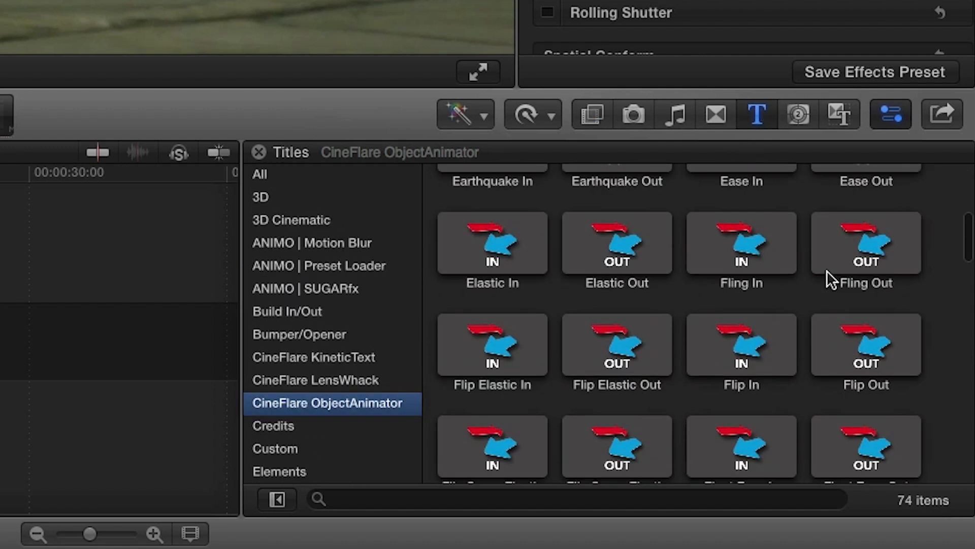
{"action": "scroll", "scroll_direction": "down", "scroll_amount": 3}
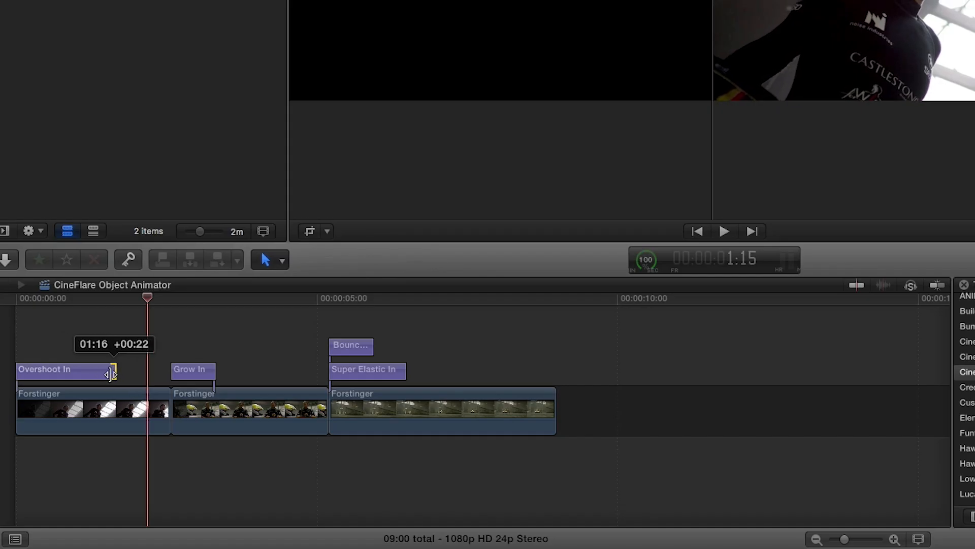
Lengthen the Overshoot In title on the timeline and raise its Motion Blur to 100.
{"action": "left_click_drag", "start_coordinate": [112, 372], "coordinate": [120, 373]}
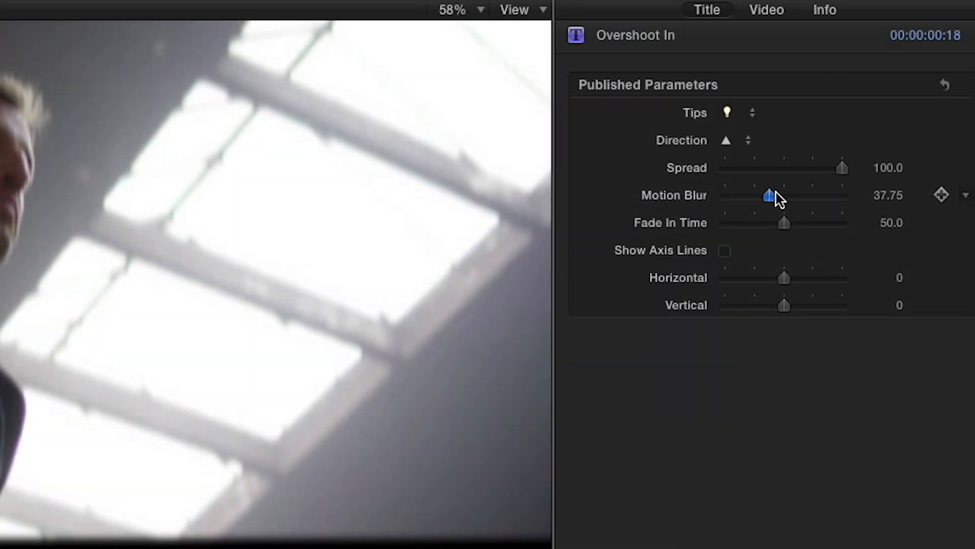
{"action": "left_click_drag", "start_coordinate": [768, 196], "coordinate": [843, 195]}
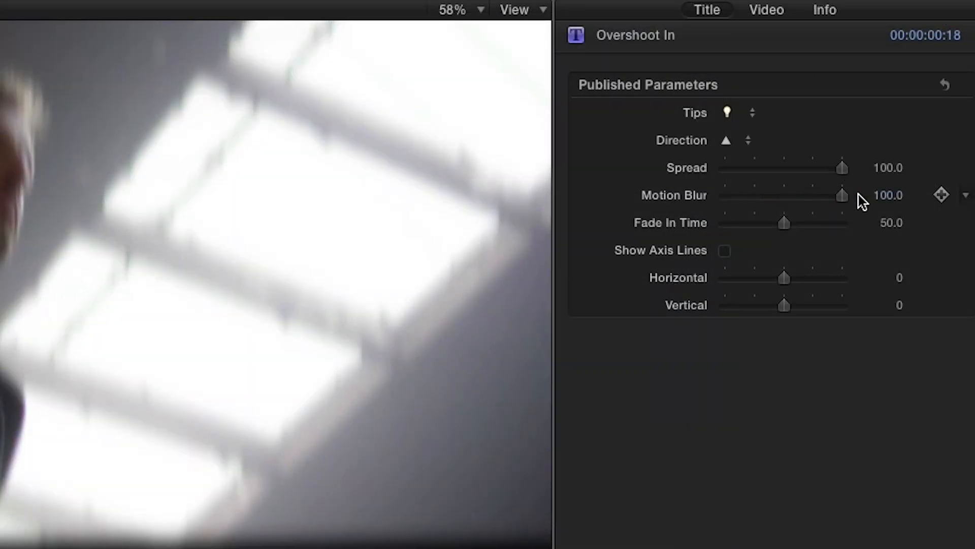
{"action": "left_click_drag", "start_coordinate": [783, 223], "coordinate": [814, 223]}
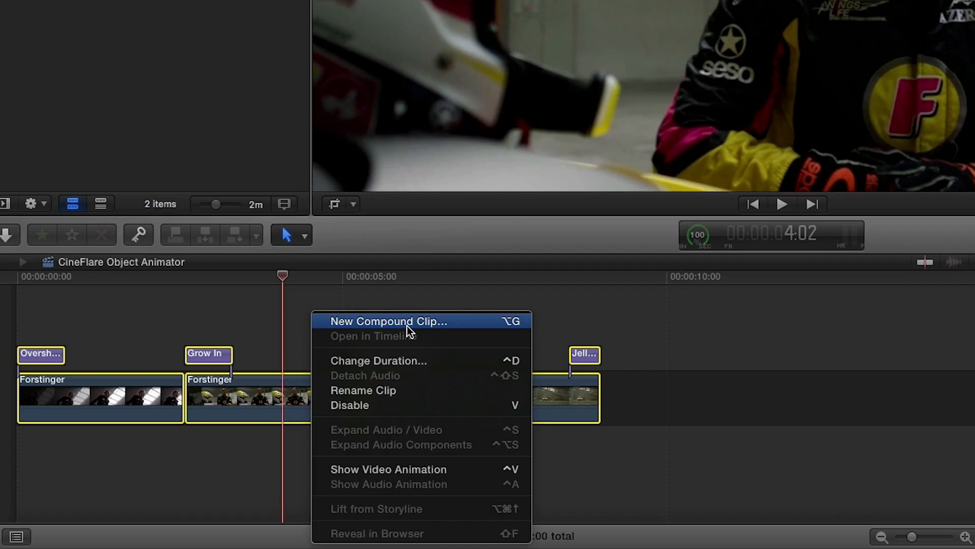
Combine the titled clips into a compound clip and switch to the Object Animator Effects project.
{"action": "left_click", "coordinate": [388, 321]}
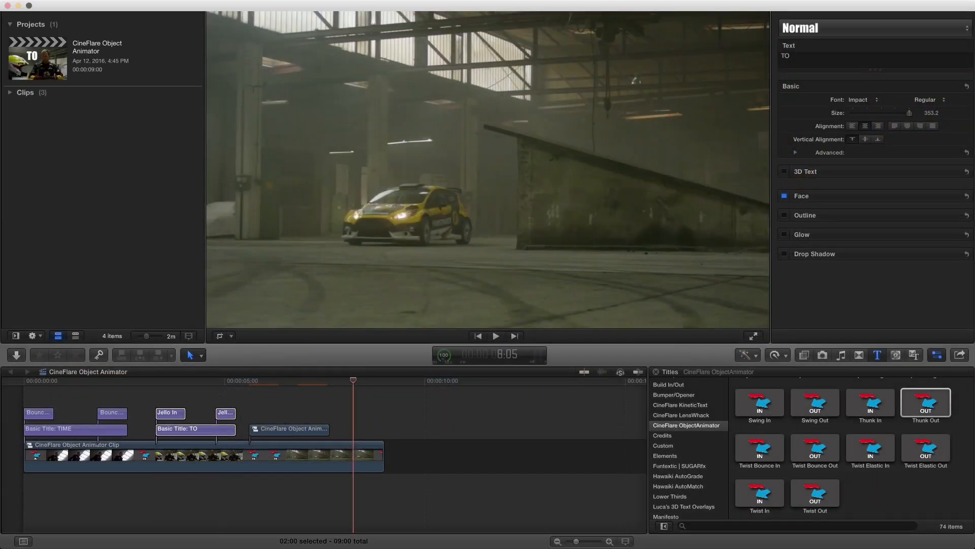
{"action": "left_click", "coordinate": [894, 137]}
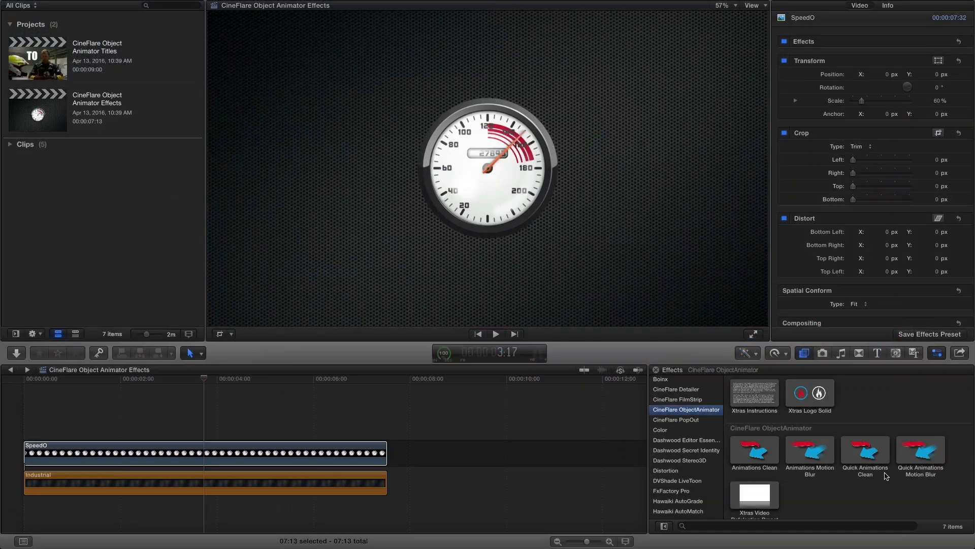
Apply an ObjectAnimator effect to the speedometer with Bounce ▼ as its build-in animation.
{"action": "left_click", "coordinate": [810, 450]}
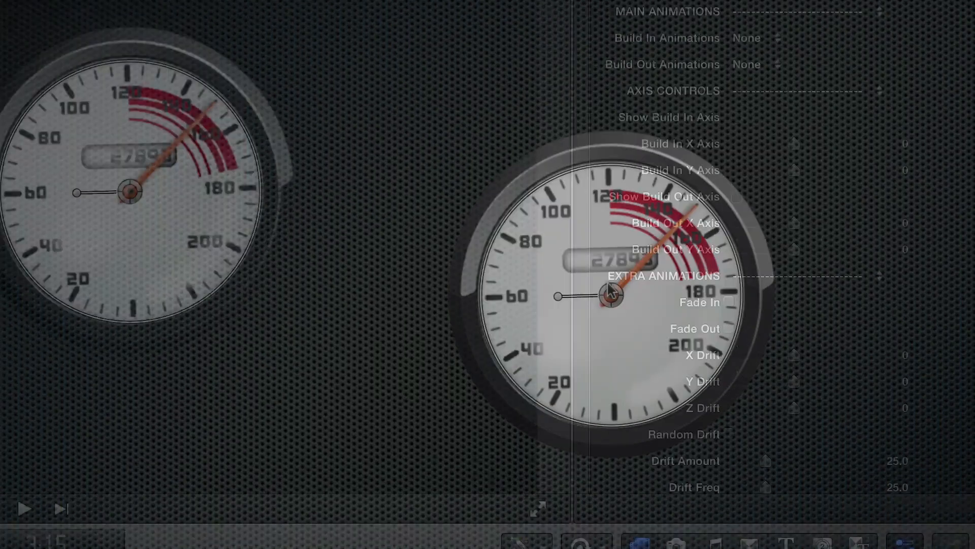
{"action": "left_click", "coordinate": [749, 37]}
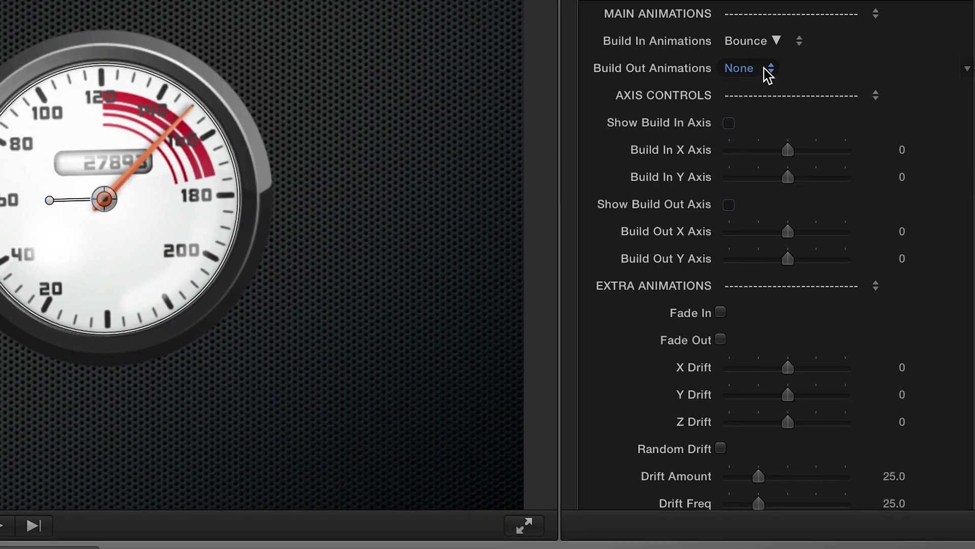
Set build-out to Fling ▶, show both axis guides, and set build-in X/Y axes to 37.74 and 73.06.
{"action": "left_click", "coordinate": [747, 68]}
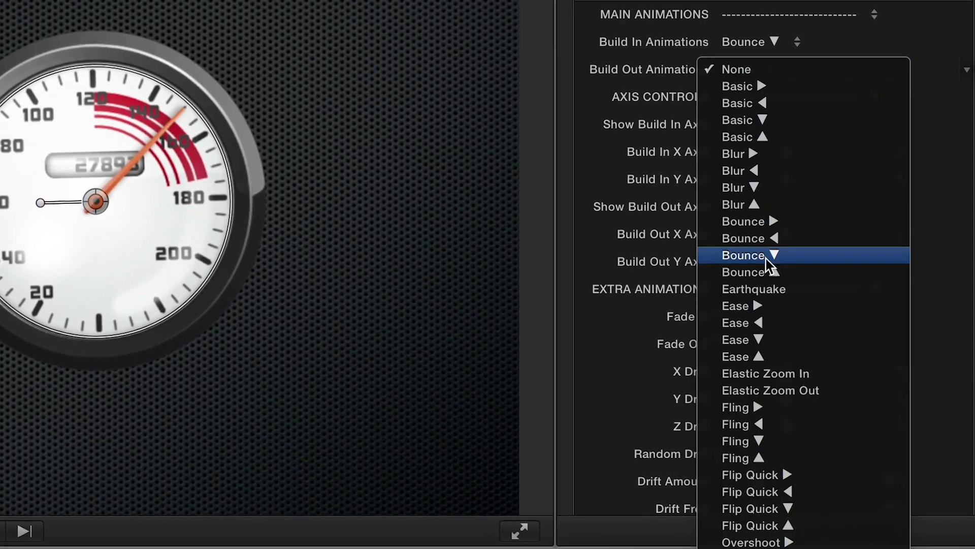
{"action": "left_click", "coordinate": [736, 406]}
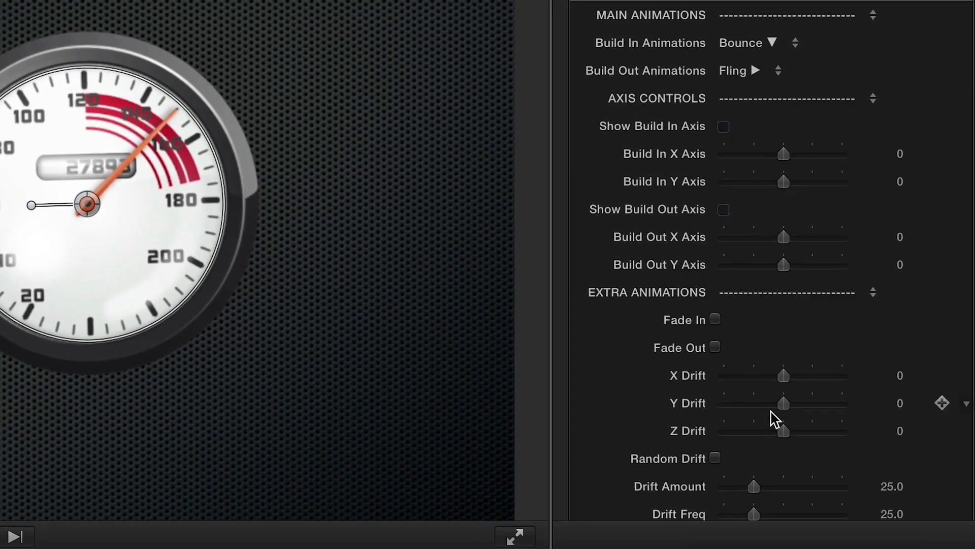
{"action": "left_click", "coordinate": [724, 126]}
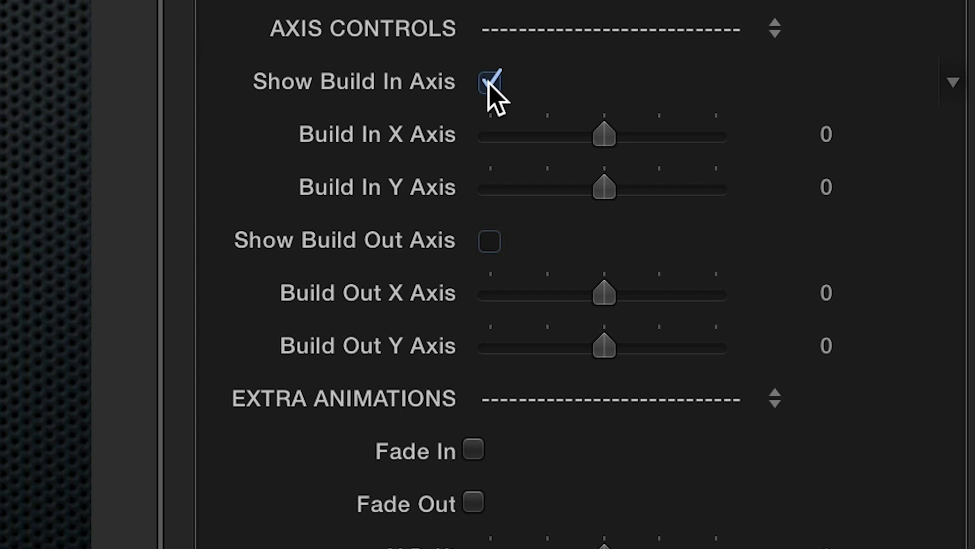
{"action": "left_click", "coordinate": [489, 241]}
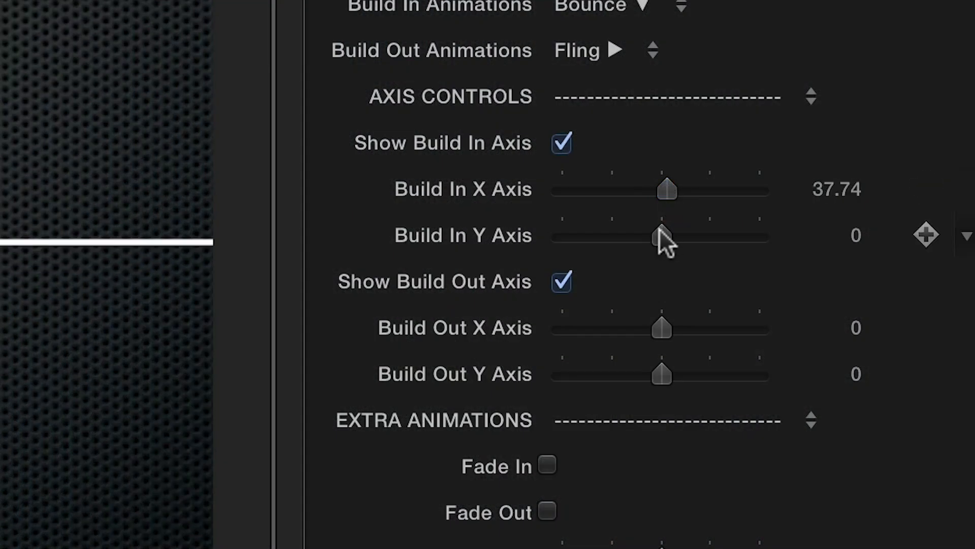
{"action": "left_click_drag", "start_coordinate": [661, 236], "coordinate": [672, 237]}
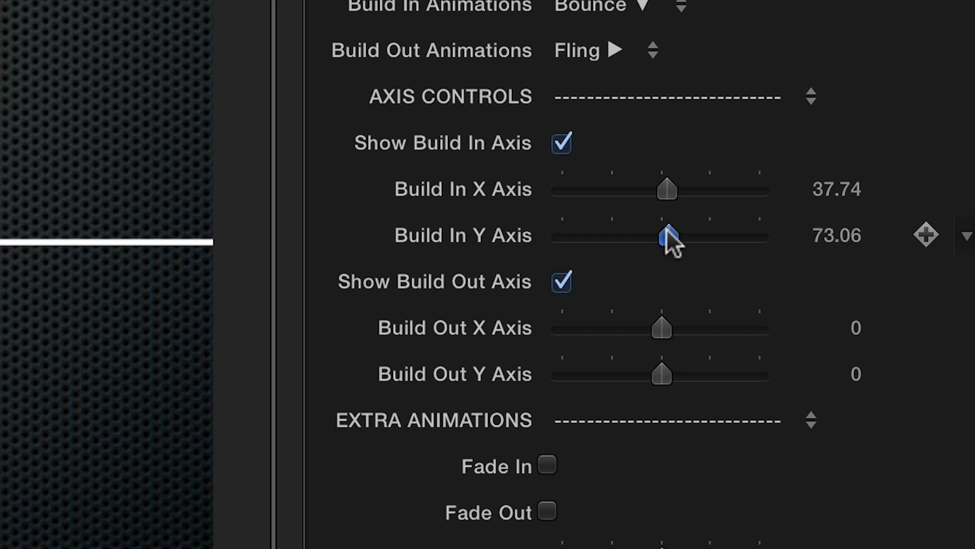
{"action": "scroll", "scroll_direction": "down", "scroll_amount": 3}
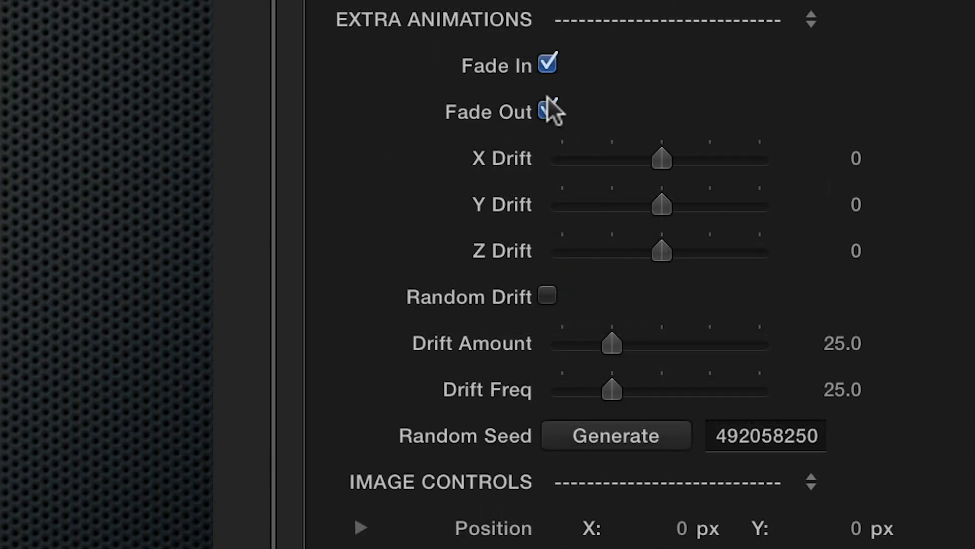
Enable Fade Out and Random Drift with Drift Amount 29.76 and Drift Freq 30.96.
{"action": "left_click", "coordinate": [546, 111]}
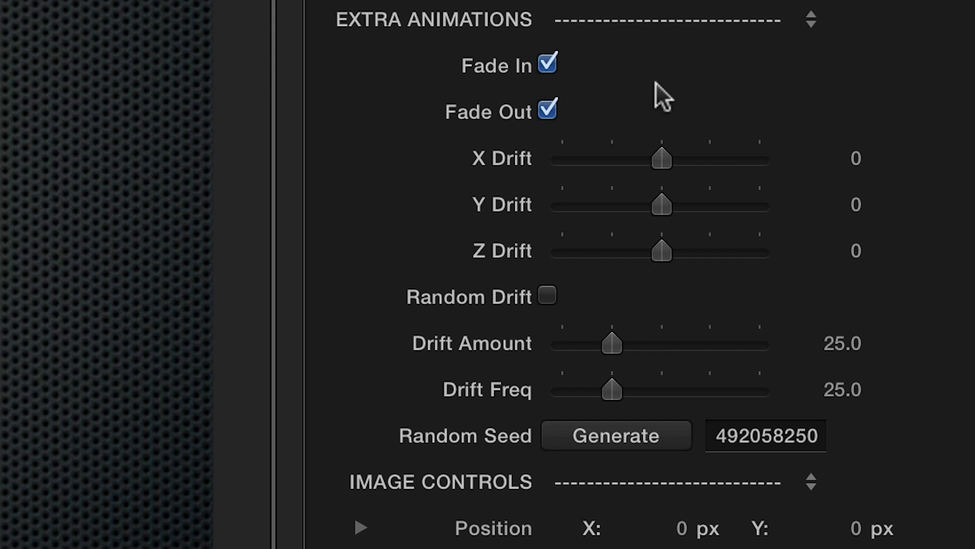
{"action": "left_click_drag", "start_coordinate": [662, 161], "coordinate": [616, 141]}
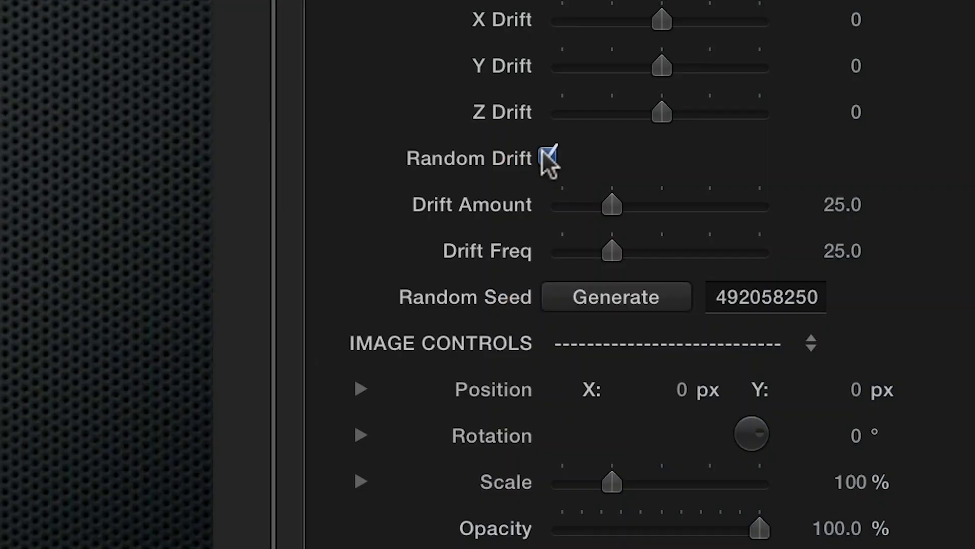
{"action": "left_click_drag", "start_coordinate": [608, 205], "coordinate": [616, 205]}
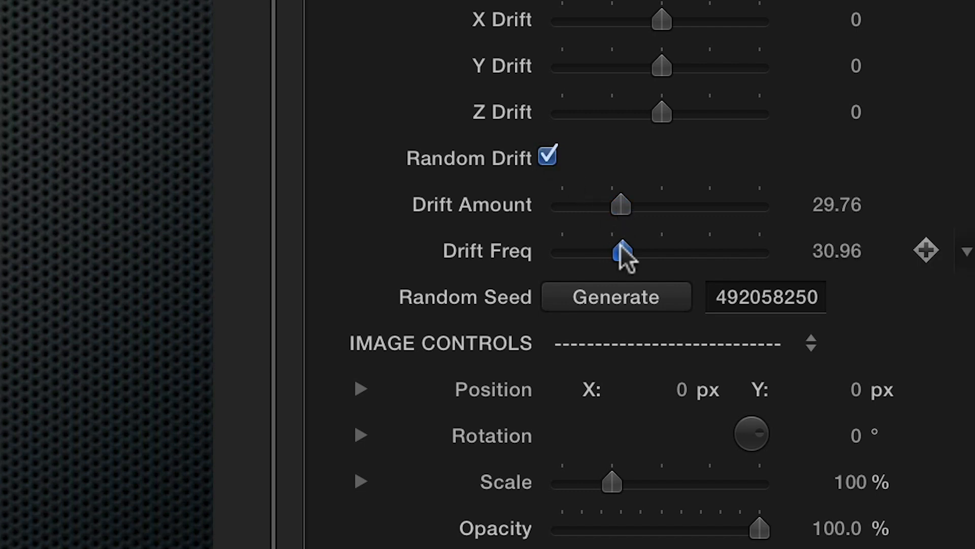
{"action": "mouse_move", "coordinate": [624, 305]}
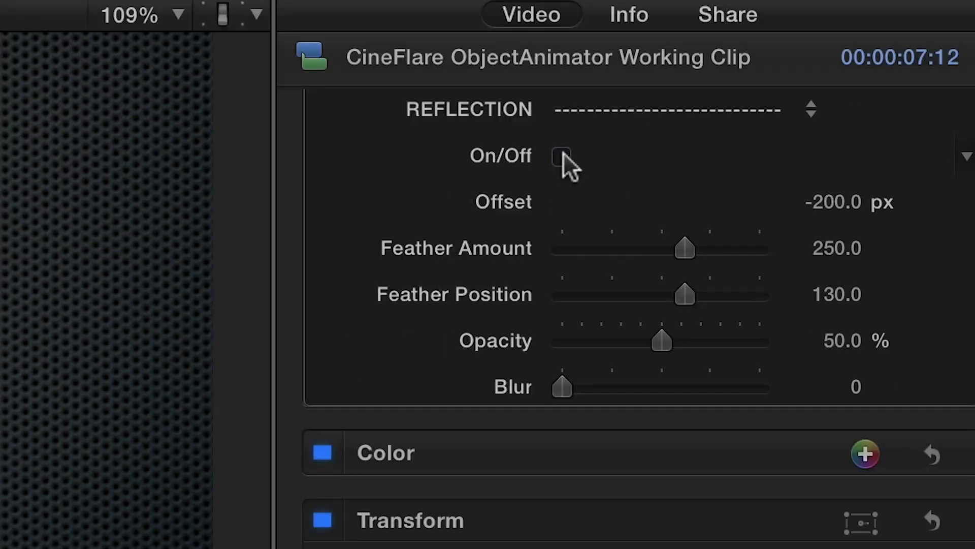
Turn on the speedometer clip's reflection.
{"action": "left_click", "coordinate": [561, 155]}
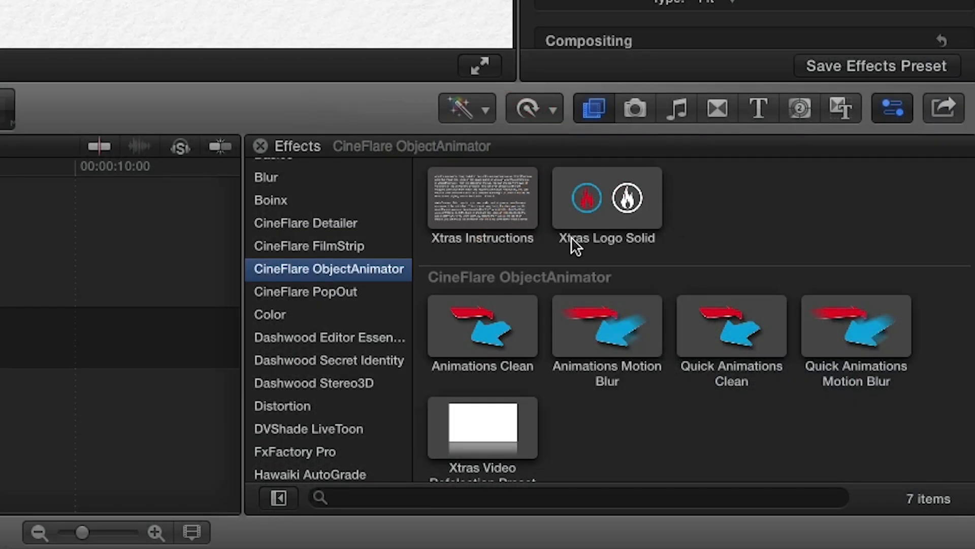
{"action": "mouse_move", "coordinate": [684, 223]}
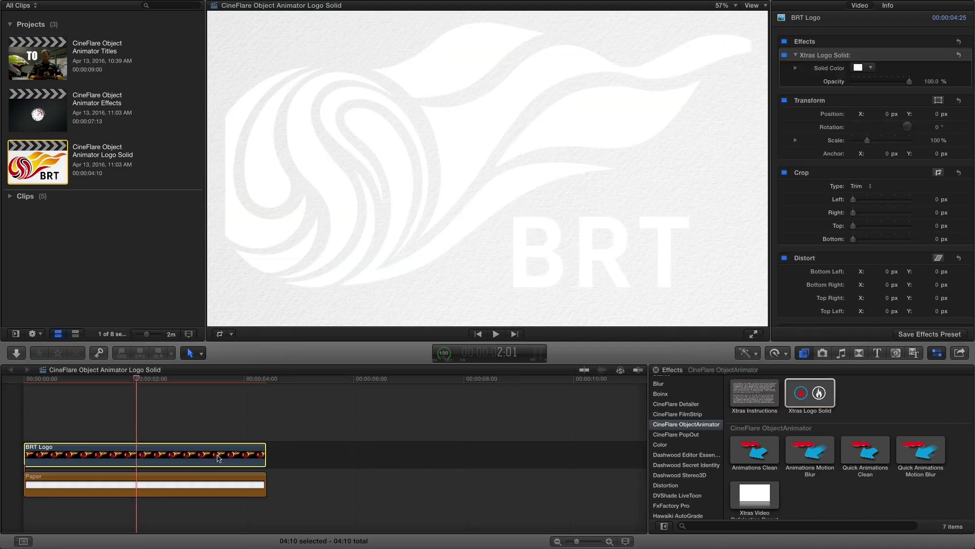
Show the Solid Color choices for the BRT logo's Xtras Logo Solid effect.
{"action": "left_click", "coordinate": [858, 67]}
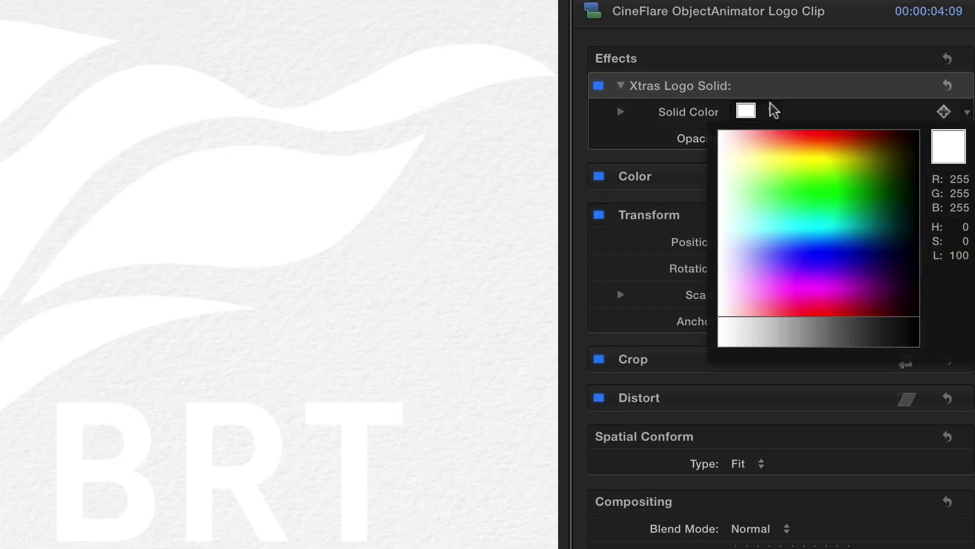